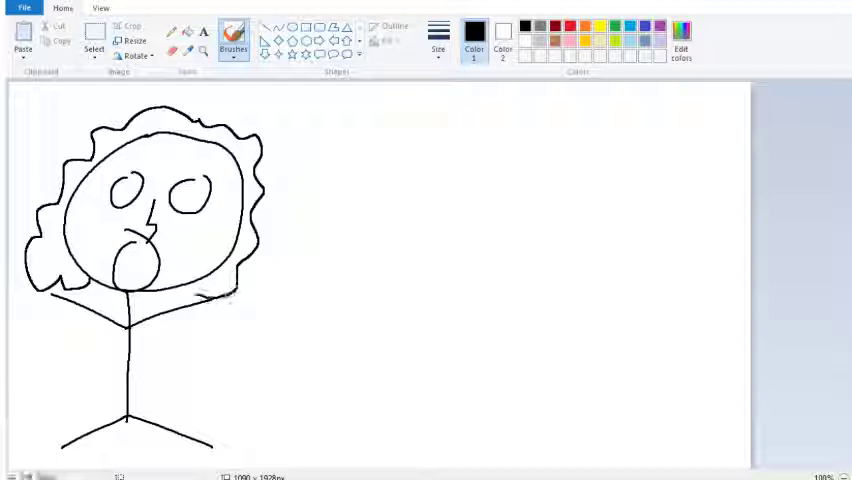
Draw a short neck stroke and a looping black squiggle trailing out from the mouth
drag(205, 300, 210, 320)
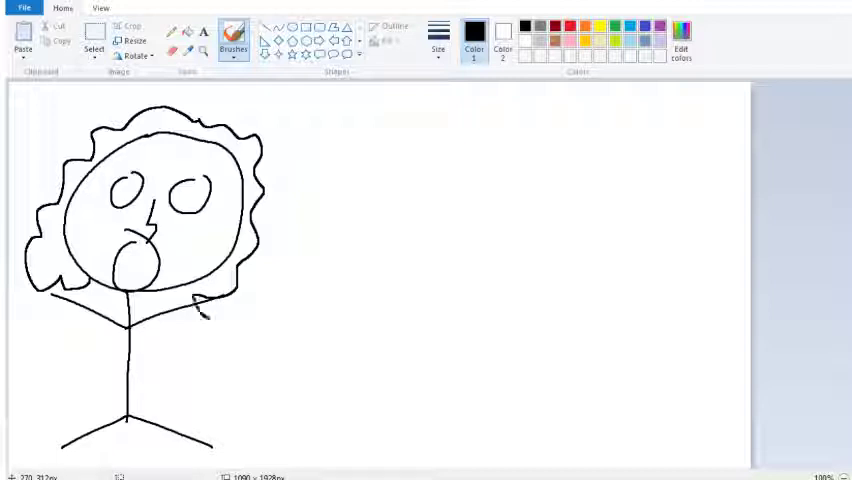
drag(190, 305, 135, 440)
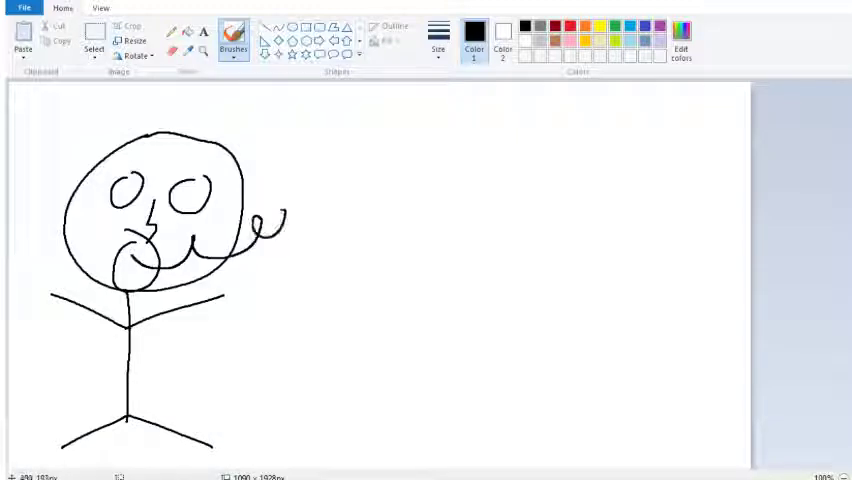
Draw a long smooth wave from the mouth sweeping up toward the canvas's top right
drag(260, 230, 385, 170)
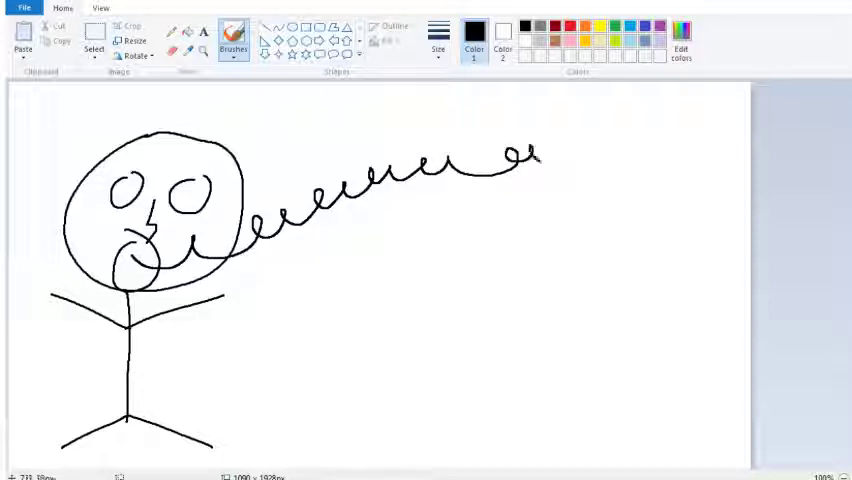
drag(520, 160, 645, 150)
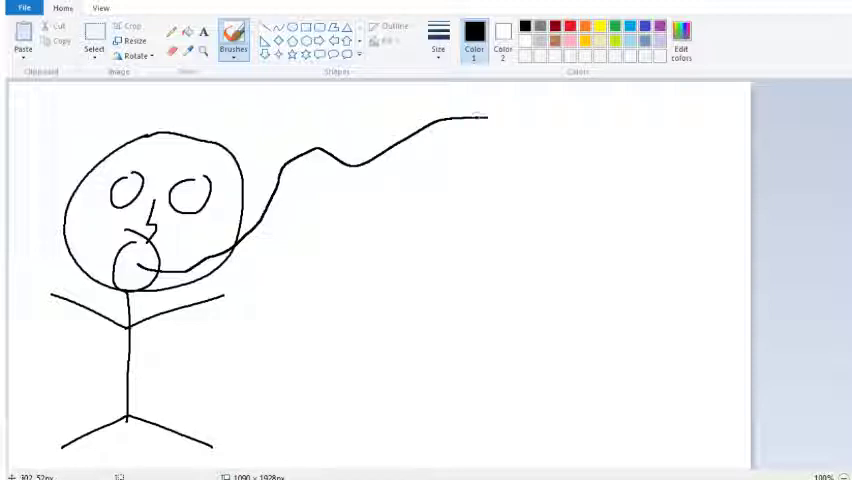
Extend the wave into a loop around the body, then scribble small loops and circles inside the head
drag(470, 118, 568, 124)
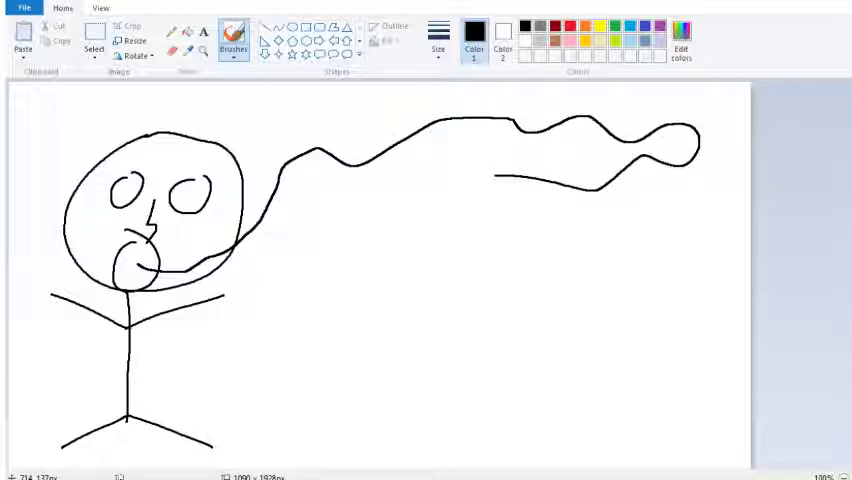
drag(445, 180, 505, 178)
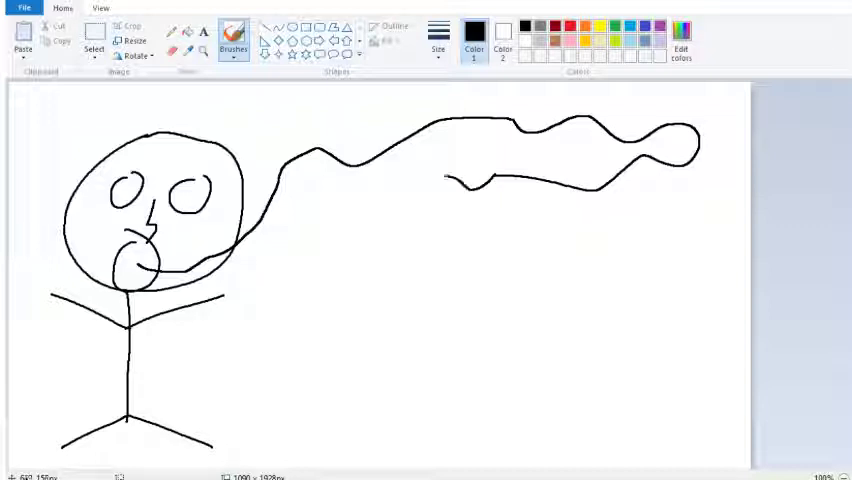
drag(450, 178, 235, 300)
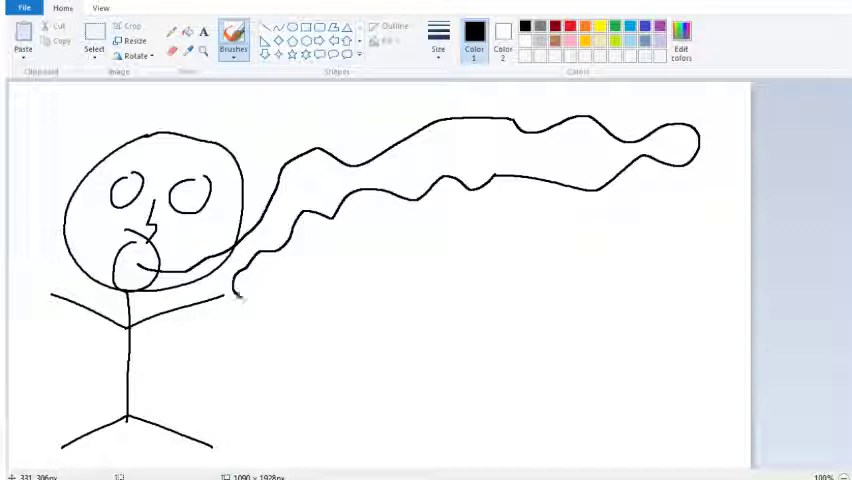
drag(232, 295, 490, 238)
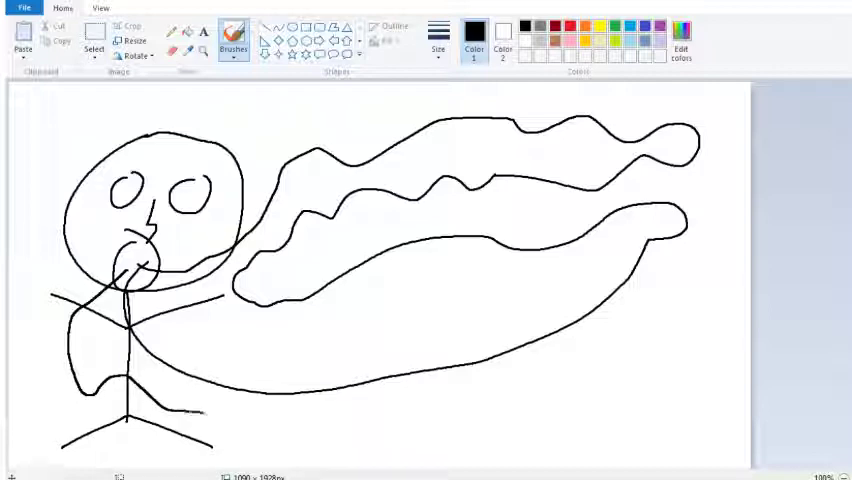
drag(190, 415, 315, 405)
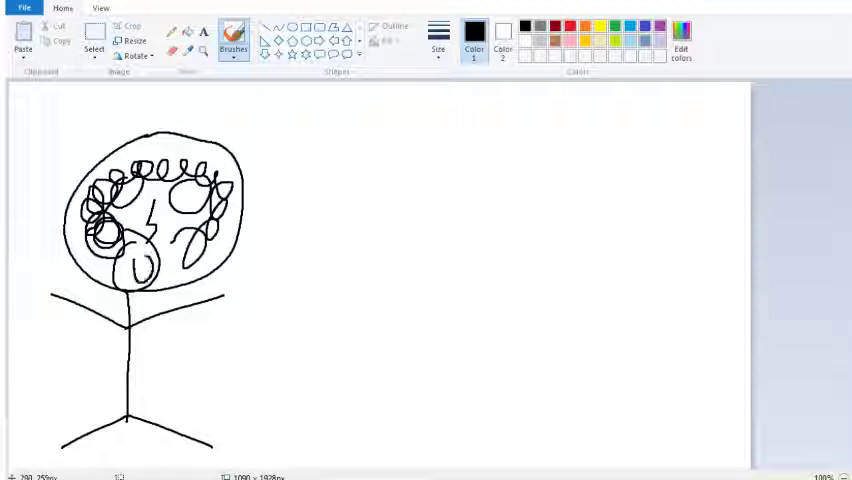
Draw jagged zigzags over the face and a long narrow loop stretching toward the upper right
drag(140, 300, 180, 360)
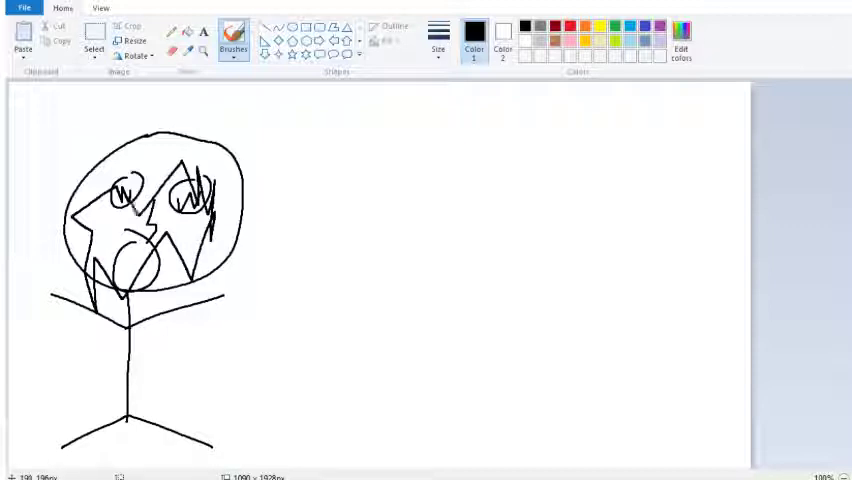
drag(20, 215, 515, 125)
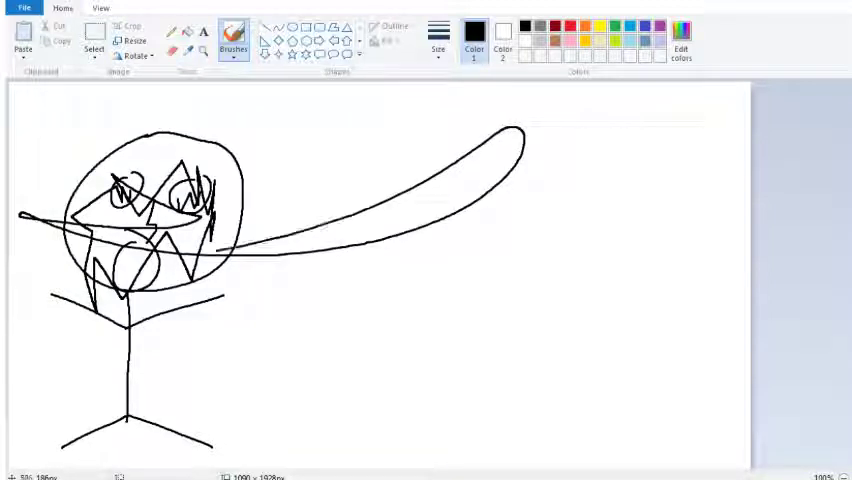